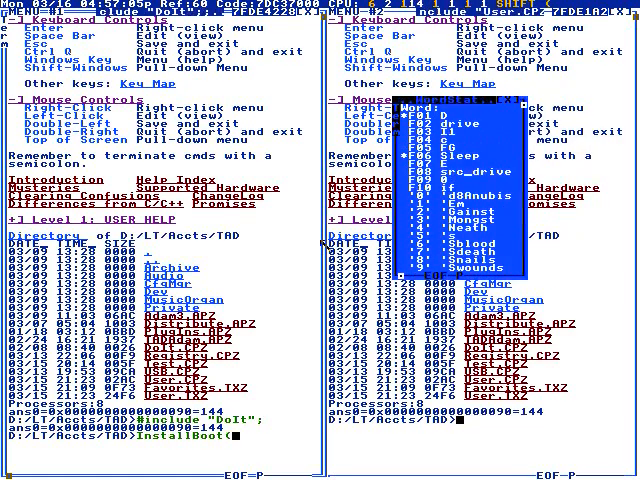
# Enter InstallBoot('D'); at the command line to start the boot installer on drive D.
pyautogui.write("D');")
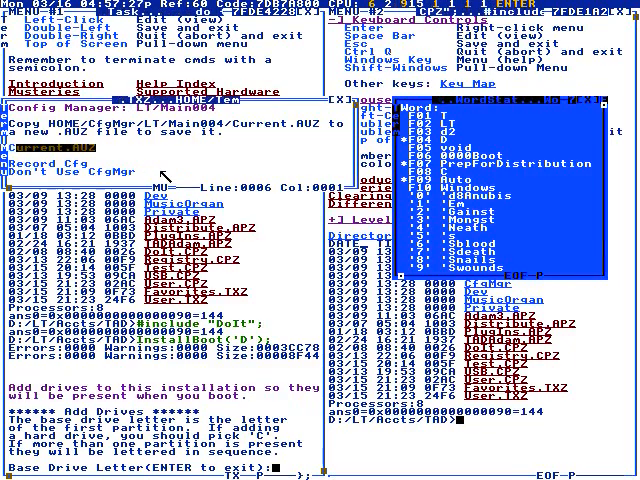
# Dismiss the Config Manager popup so drive D is added as an ATA drive.
pyautogui.press('Down')
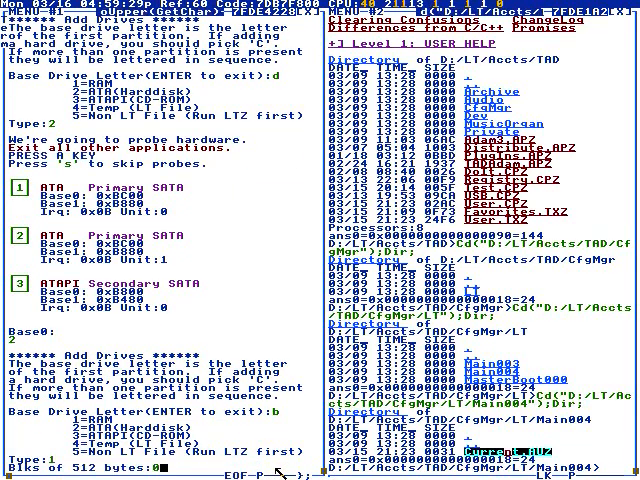
# Enter the RAM drive B block count of 0x20000.
pyautogui.write('0x20000')
pyautogui.write('t')
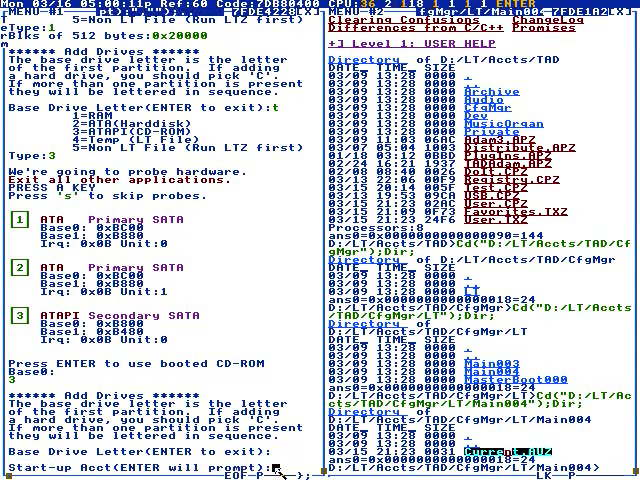
pyautogui.write('AD')
pyautogui.click(479, 467)
pyautogui.write('Cd("/LT/Accts");Dir;')
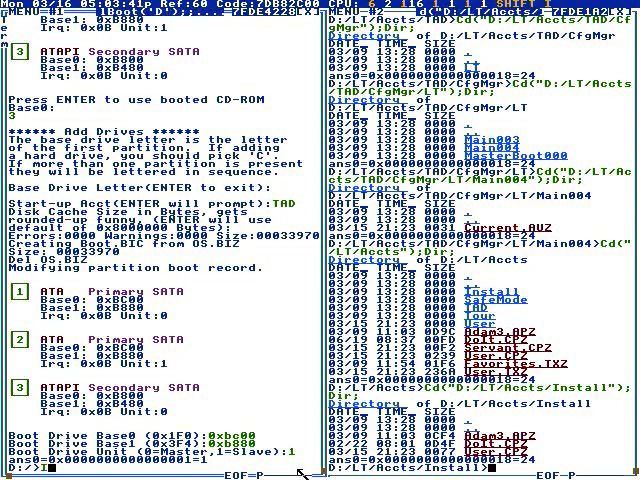
# Run InstallBoot('D'); again and answer the Config Manager pop-up.
pyautogui.write('InstallBoot(')
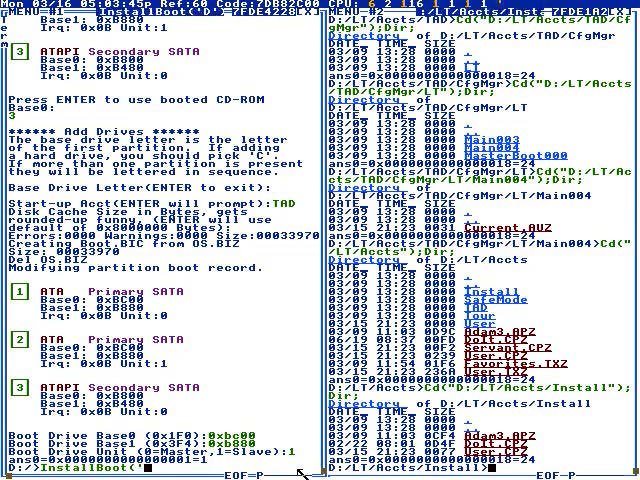
pyautogui.write("'D');")
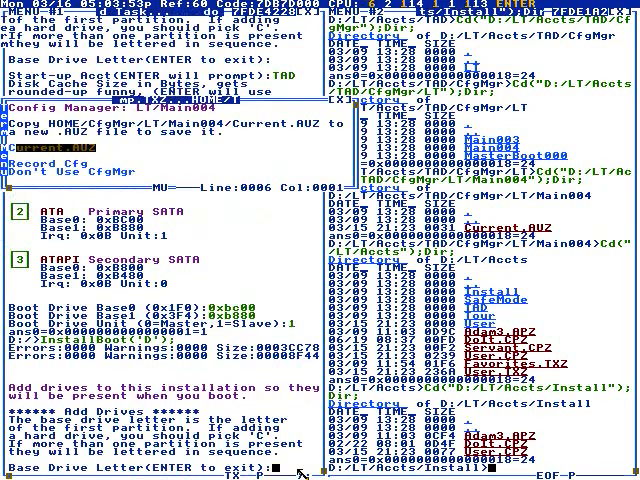
pyautogui.press('Down')
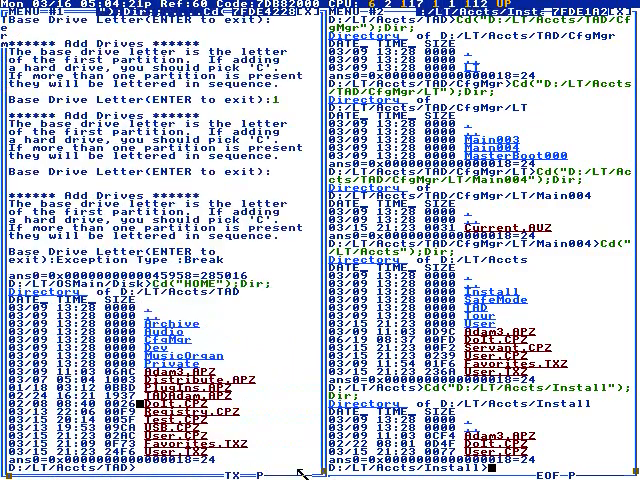
# Break out of the Base Drive Letter prompt and list the HOME folder.
pyautogui.doubleClick(175, 382)
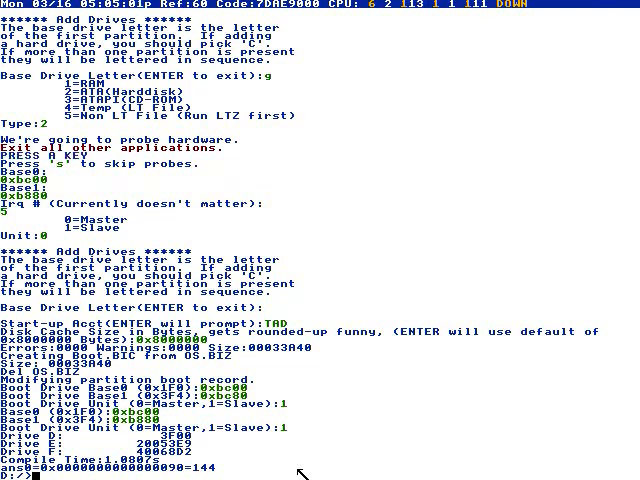
# Run InstallMaster('D',"DEF");, which fails with an undefined-identifier error.
pyautogui.write('Install')
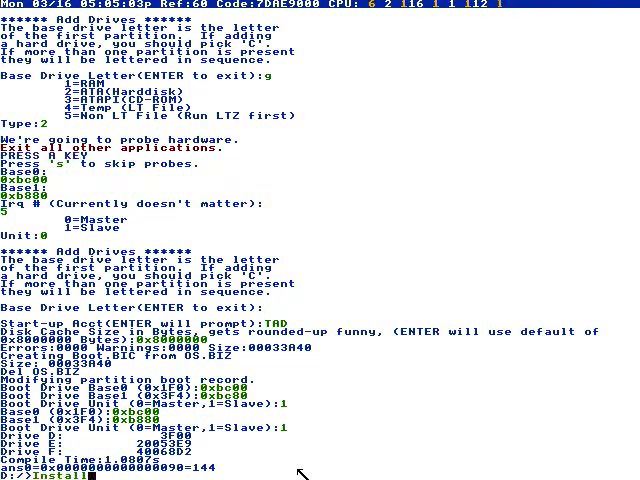
pyautogui.write('Master')
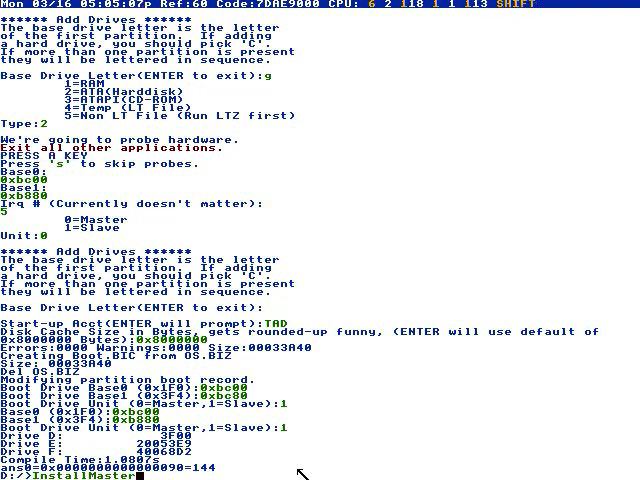
pyautogui.write('\'D\',"DE')
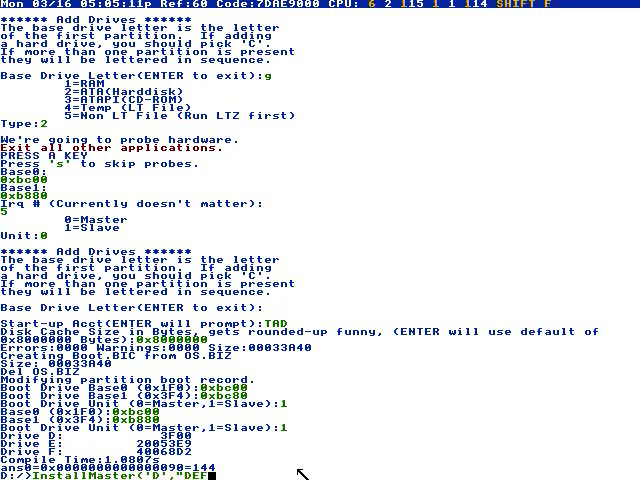
pyautogui.write('F')
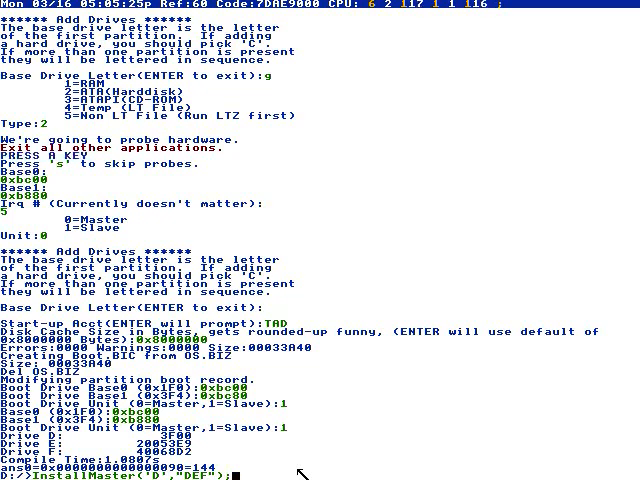
pyautogui.press('Return')
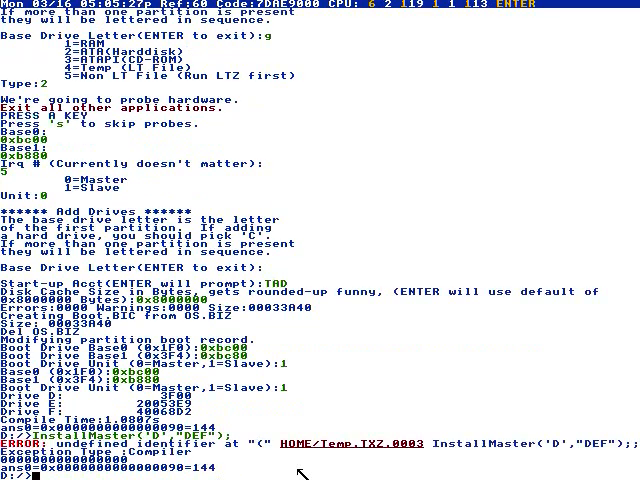
# Enter the corrected InstallMasterBoot('D',"DEF"); command to bring up the Config Manager.
pyautogui.write('InstallMaste')
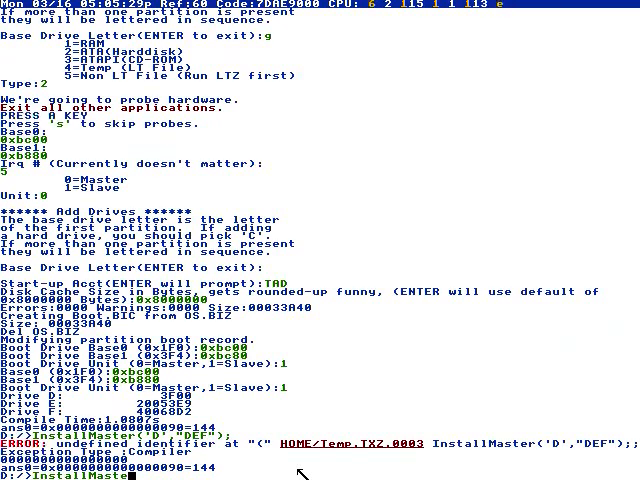
pyautogui.write('Boot(')
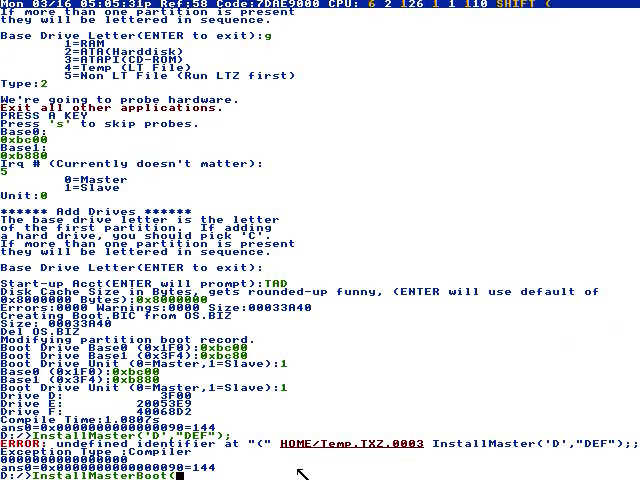
pyautogui.write('\'D\',"')
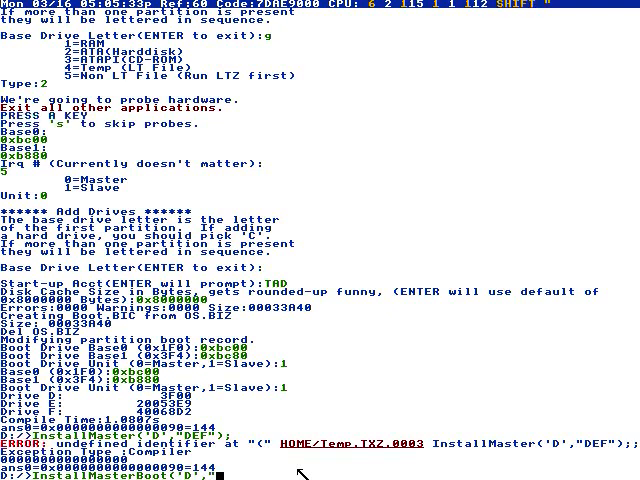
pyautogui.write('DEF");')
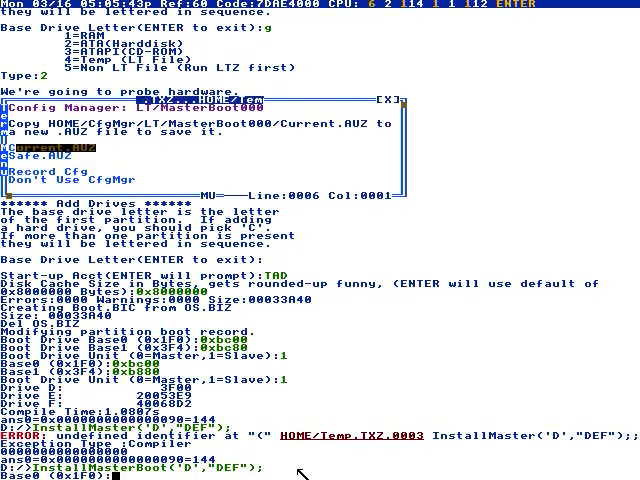
# Keep the current configuration and accept the default Base0/Base1 port addresses.
pyautogui.press('Down')
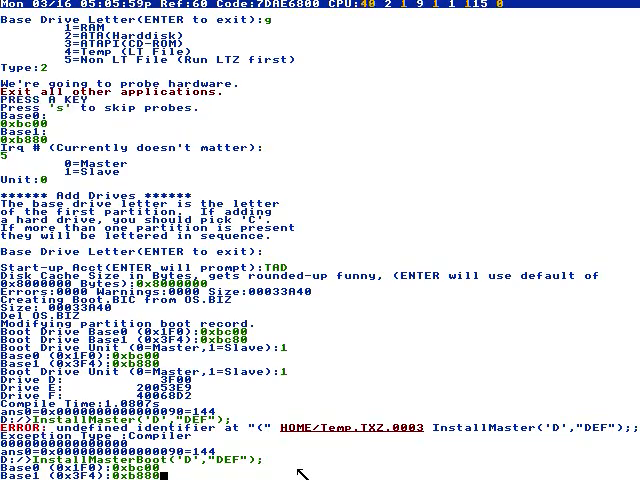
pyautogui.press('Return')
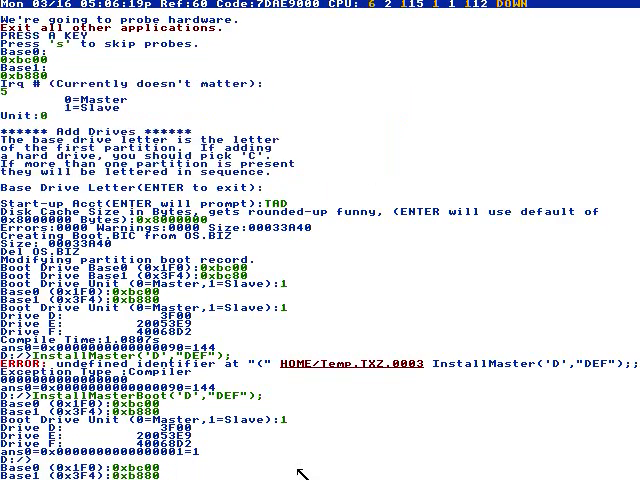
pyautogui.scroll(-3)
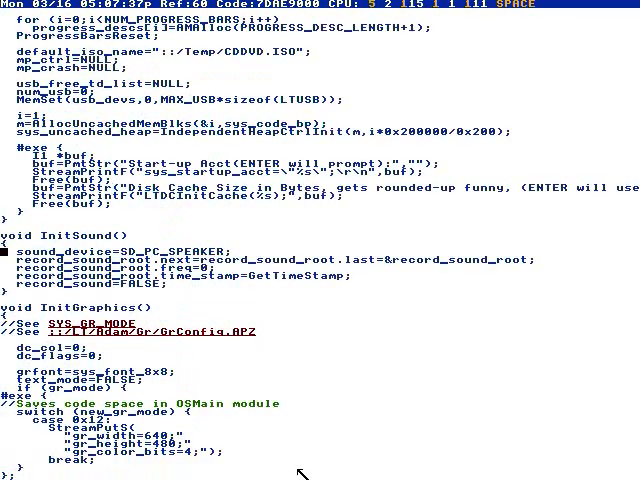
# Type sys_startup_acct on the empty line after the start-up account #exe block.
pyautogui.scroll(-3)
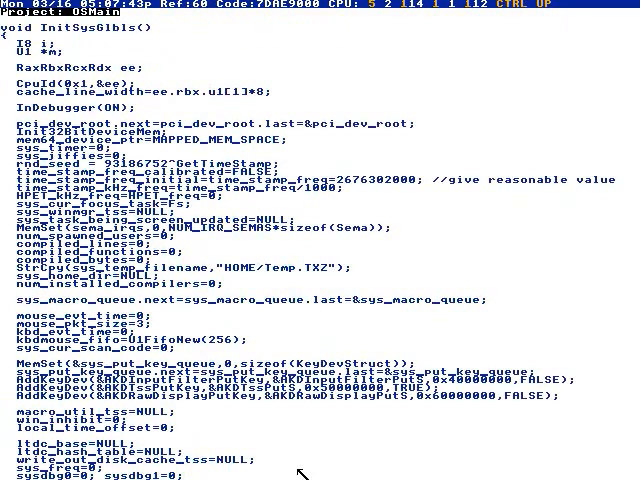
pyautogui.scroll(-3)
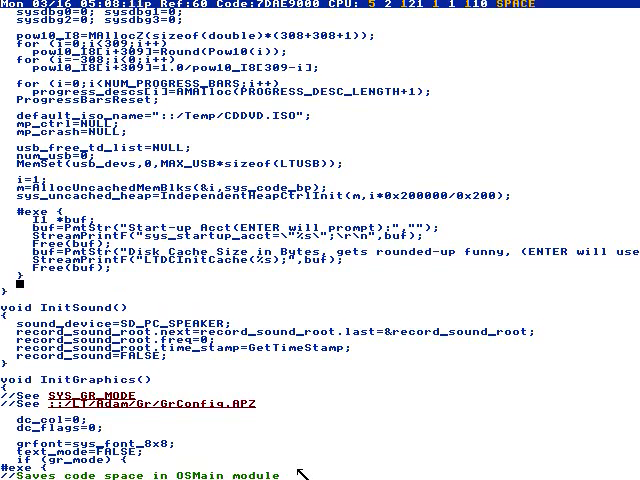
pyautogui.write('sys_')
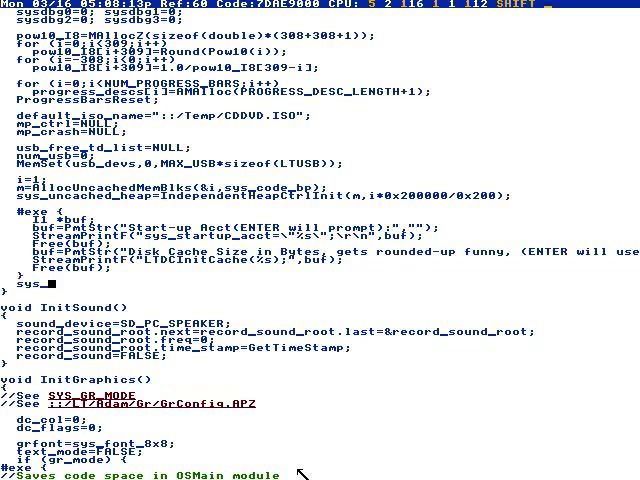
pyautogui.write('tartup')
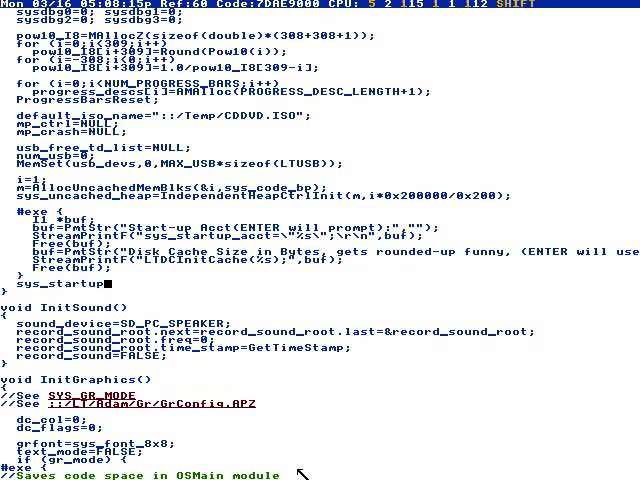
pyautogui.write('_acct')
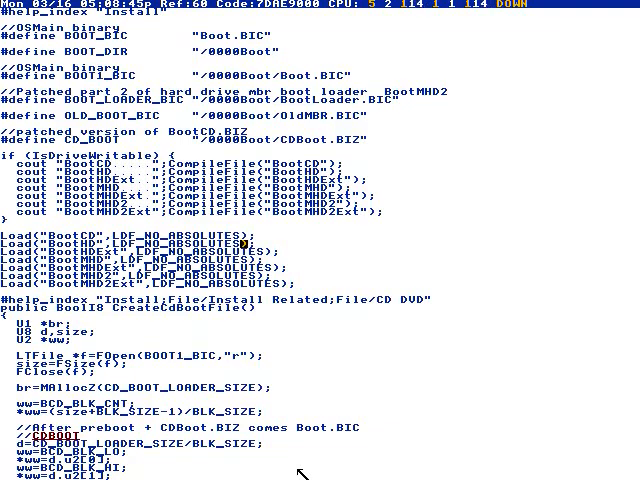
# Scroll the InsBoot source to the BOOT #define lines and CompileFile/Load calls.
pyautogui.scroll(-3)
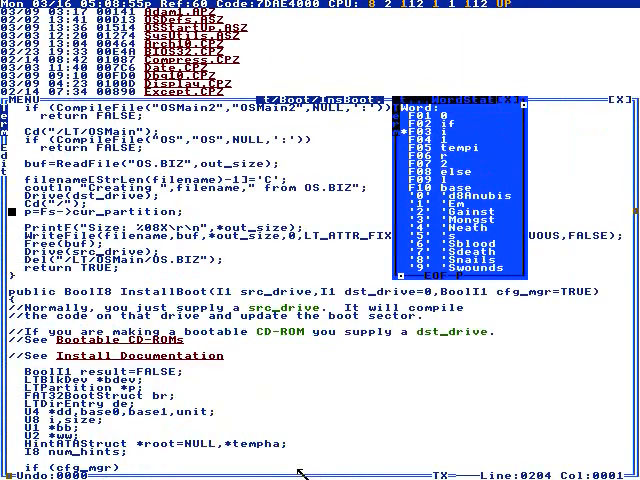
# Scroll down the InsBoot source to reach the InstallBoot function.
pyautogui.scroll(-3)
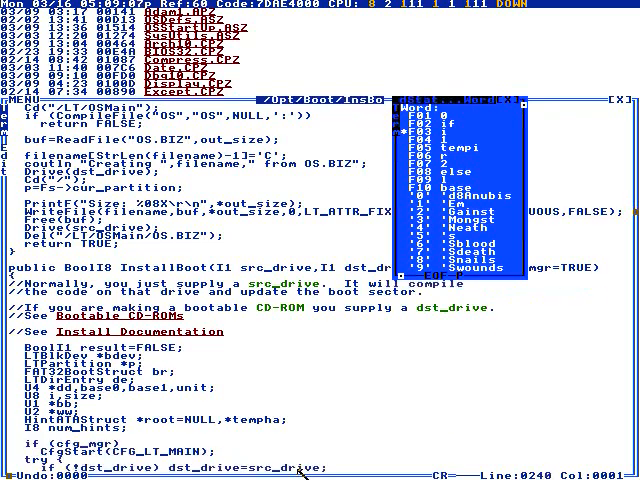
pyautogui.scroll(-3)
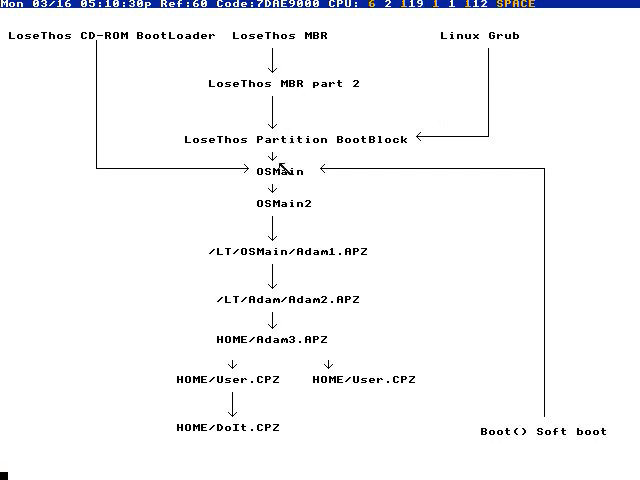
pyautogui.moveTo(200, 60)
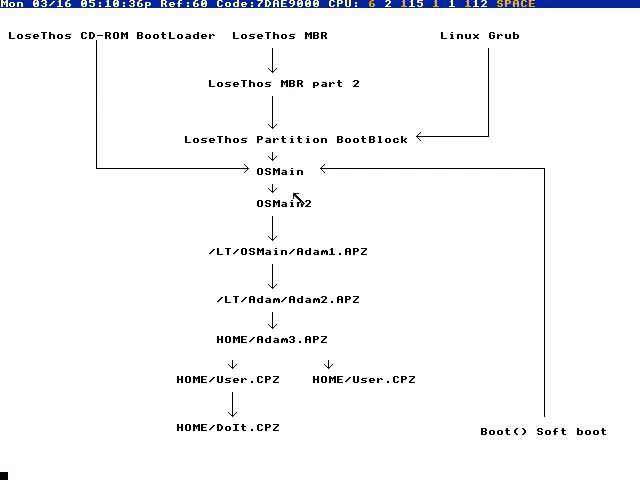
pyautogui.moveTo(318, 113)
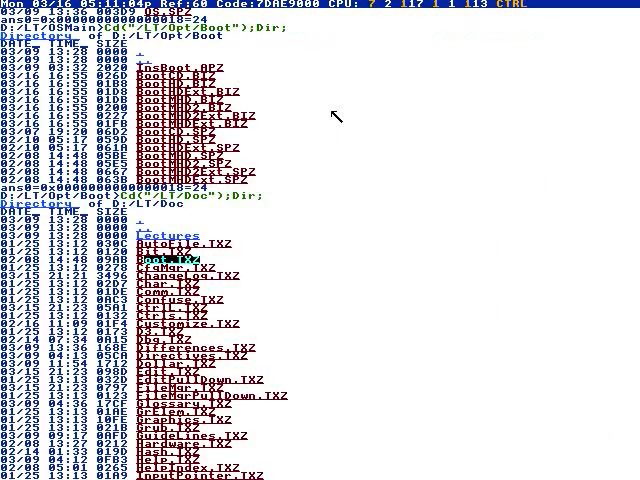
# Scroll through the D:/LT/Doc directory listing down to WordStat.TXZ.
pyautogui.scroll(-3)
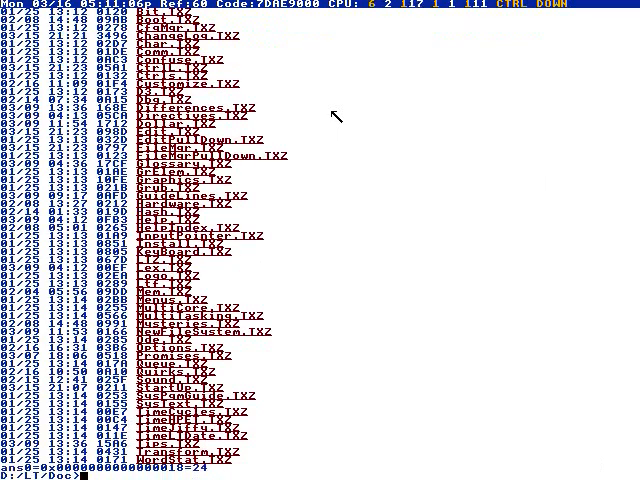